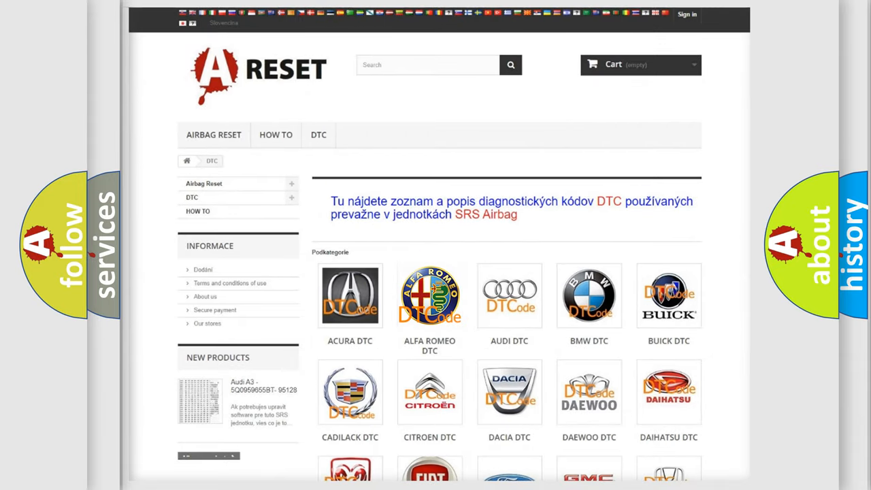
# Open the Alfa Romeo DTC category and scroll through its trouble code list.
pyautogui.click(429, 296)
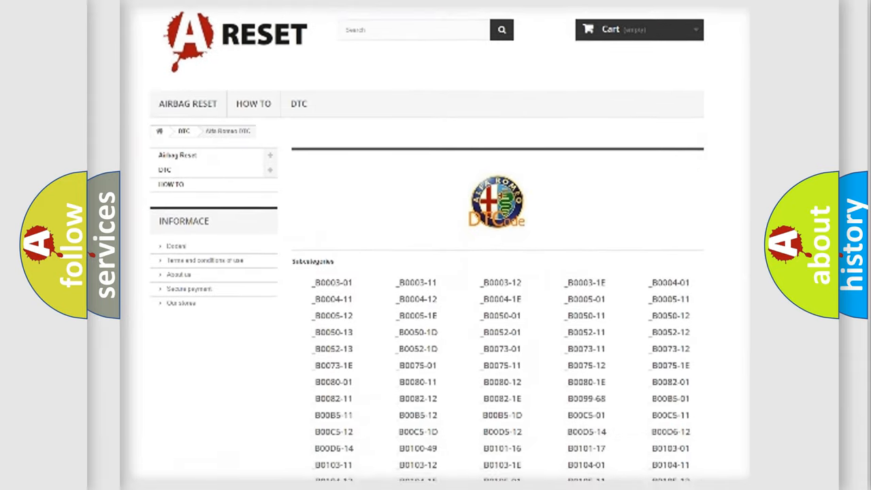
pyautogui.scroll(-3)
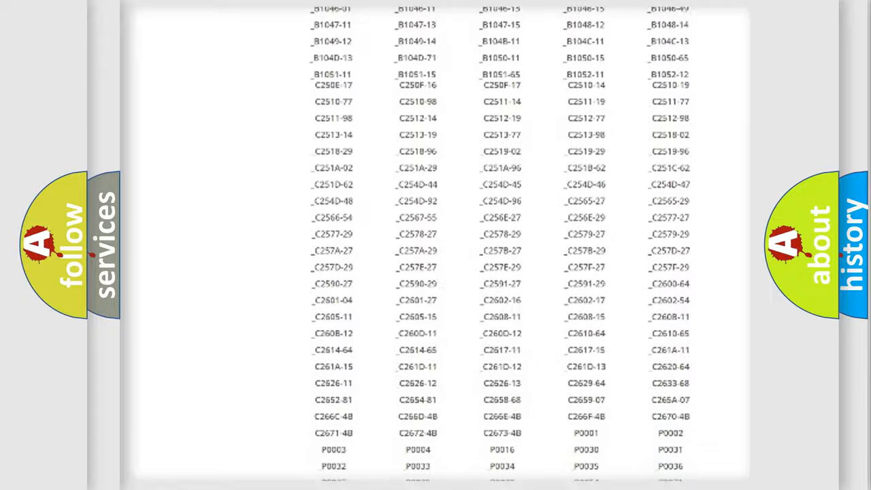
pyautogui.scroll(3)
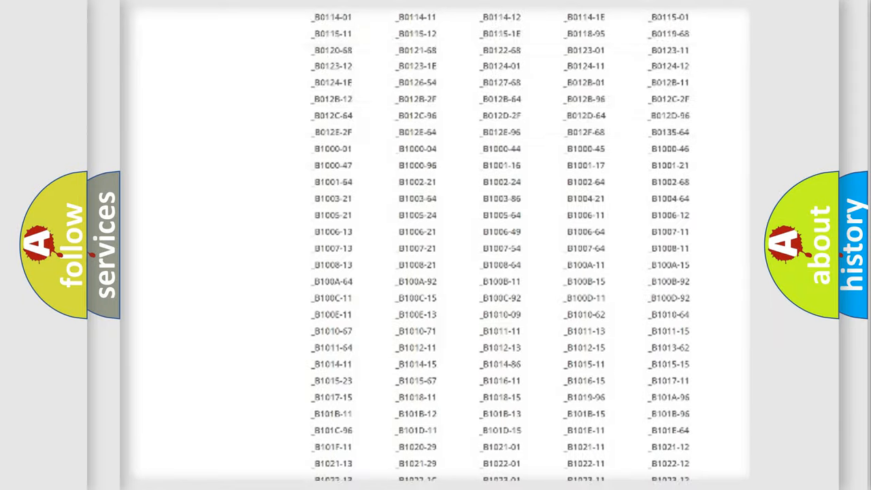
pyautogui.scroll(3)
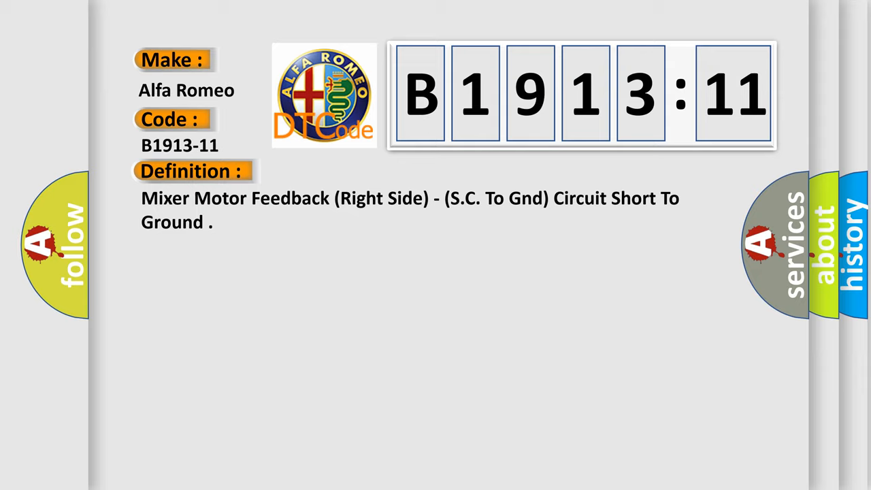
# Reveal the B1913-11 description: right blend door actuator harness short to ground.
pyautogui.click(354, 171)
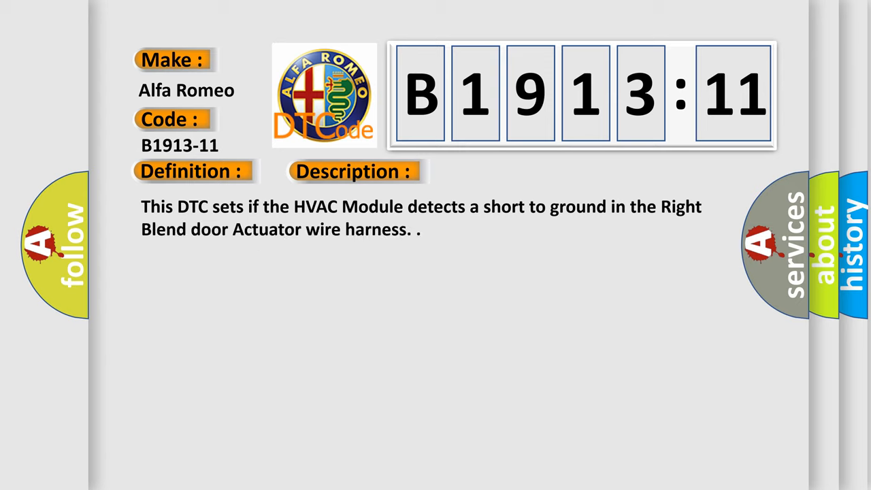